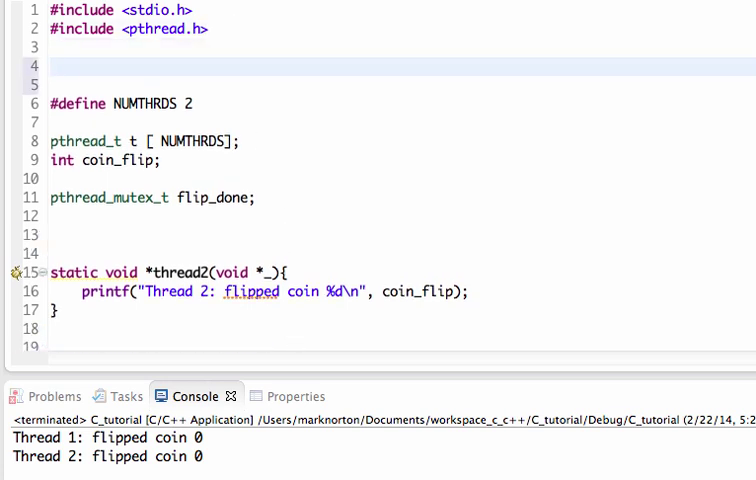
Delete the blank lines between the pthread.h include and the NUMTHRDS define.
text(POS)
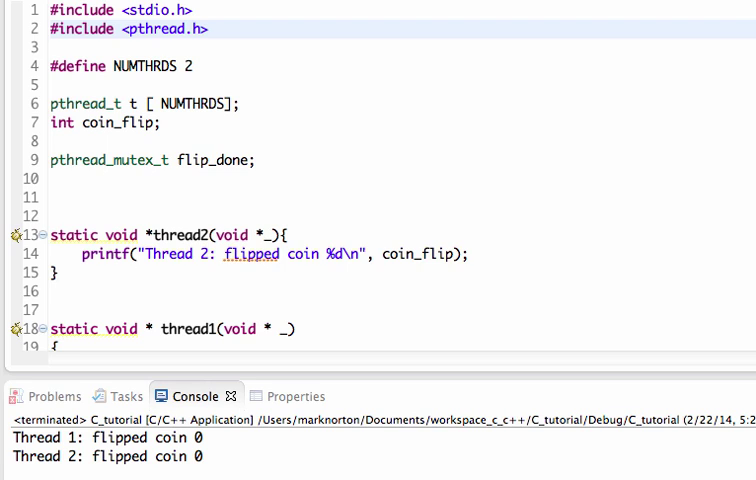
click(207, 28)
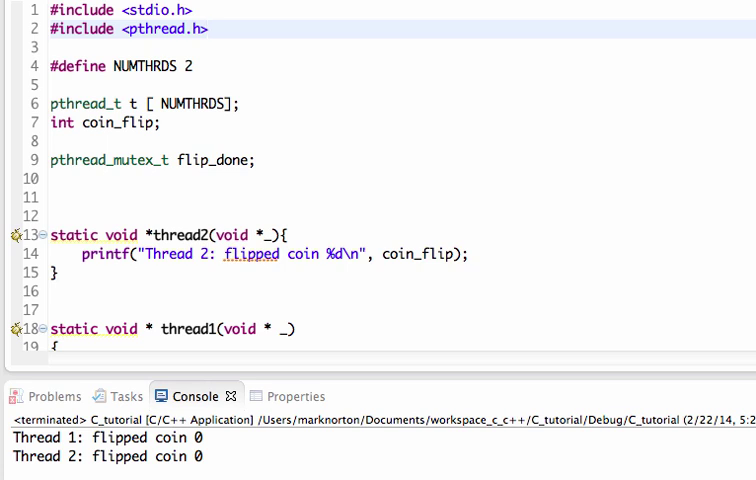
click(206, 29)
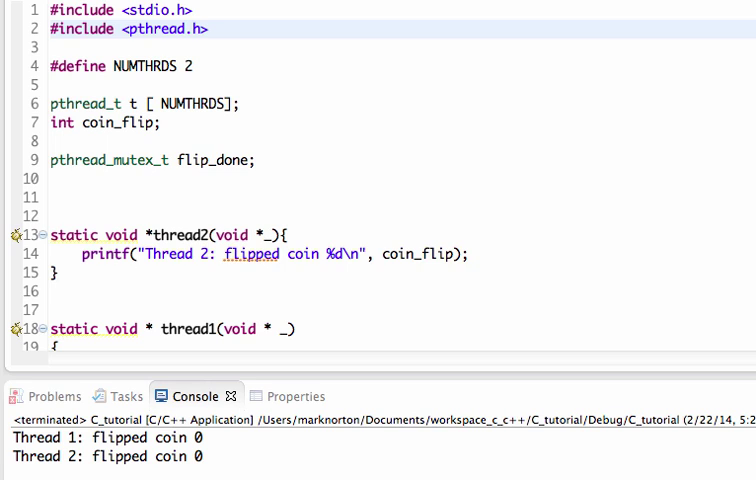
click(208, 29)
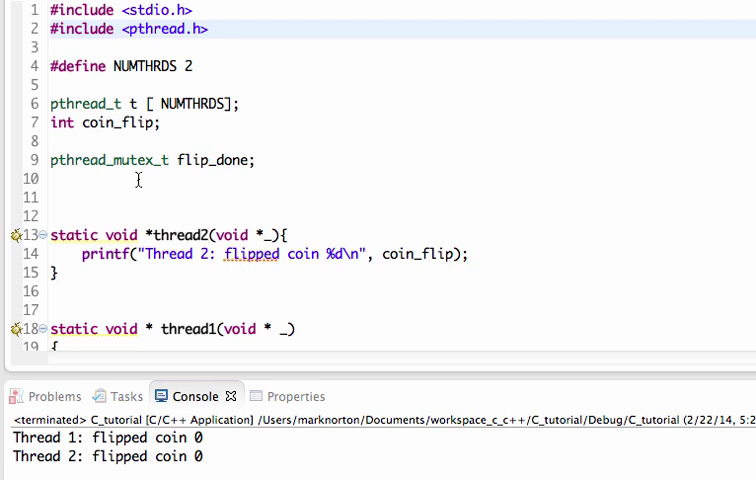
click(52, 178)
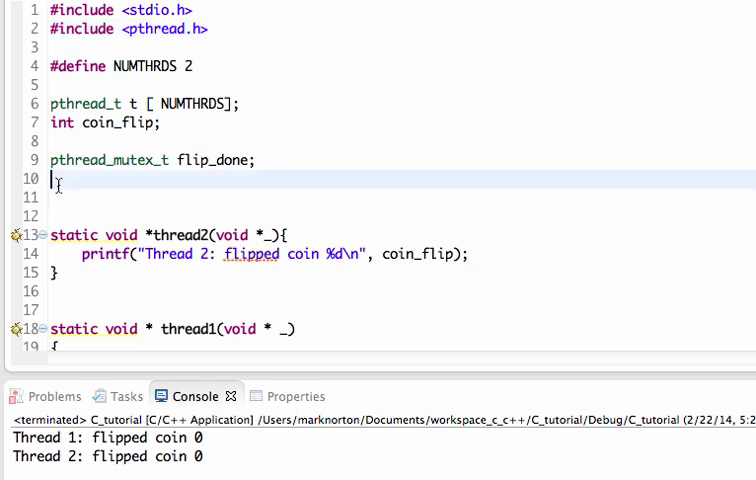
scroll(down, 3)
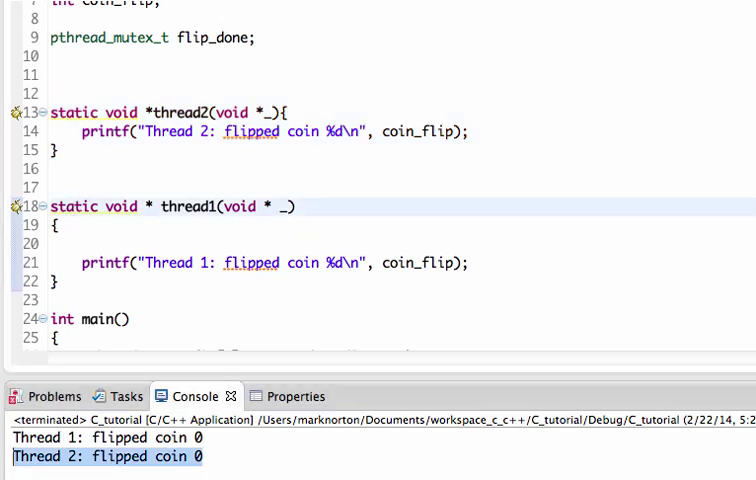
click(55, 244)
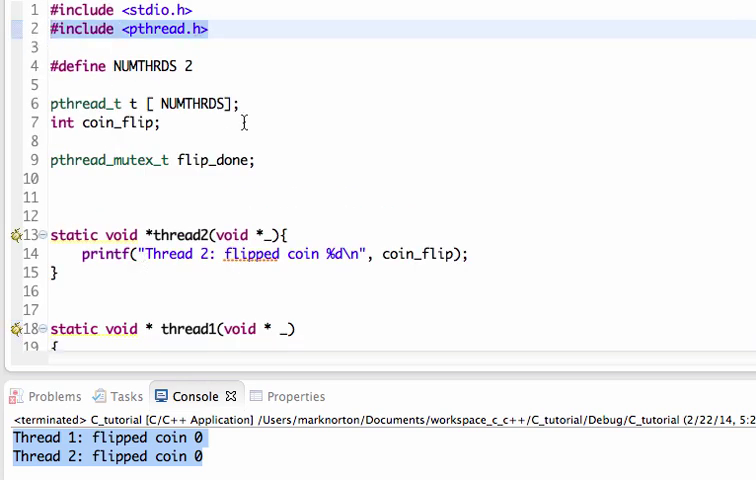
Run the coin flip program, confirm Thread 1 prints before Thread 2 with coin 0.
click(130, 103)
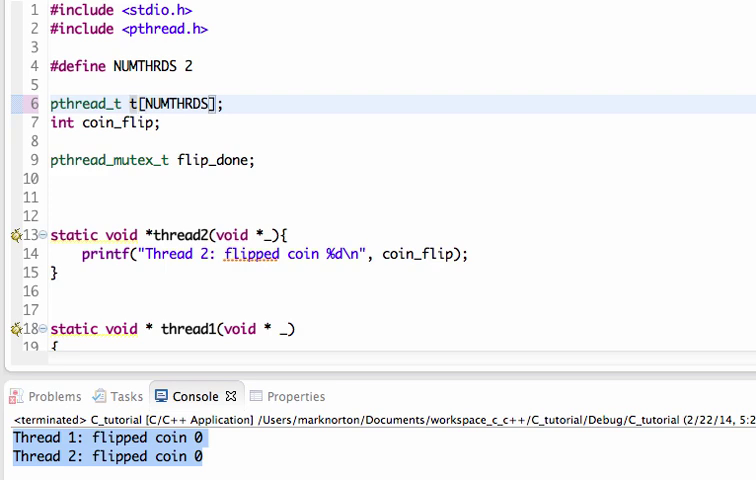
scroll(down, 3)
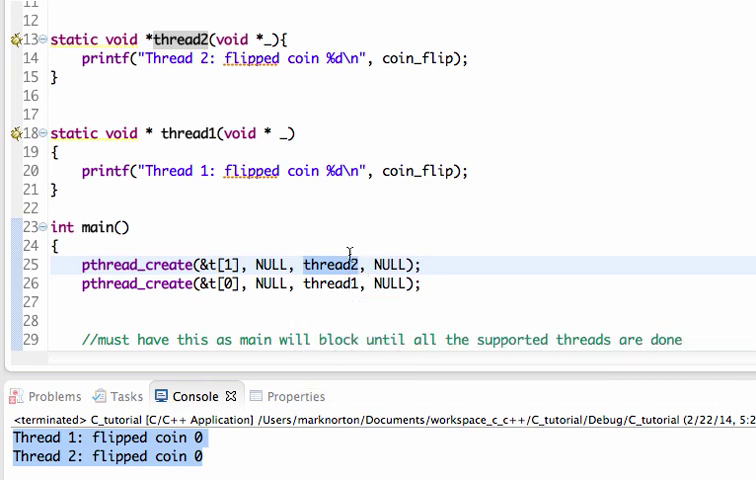
mouse_move(336, 264)
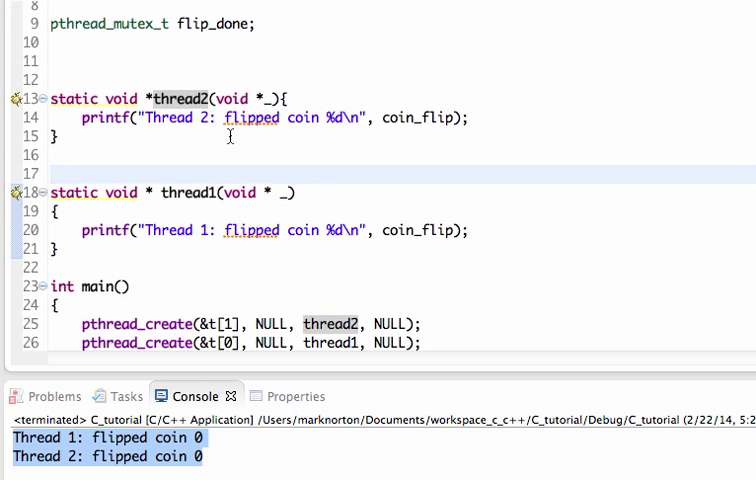
click(53, 170)
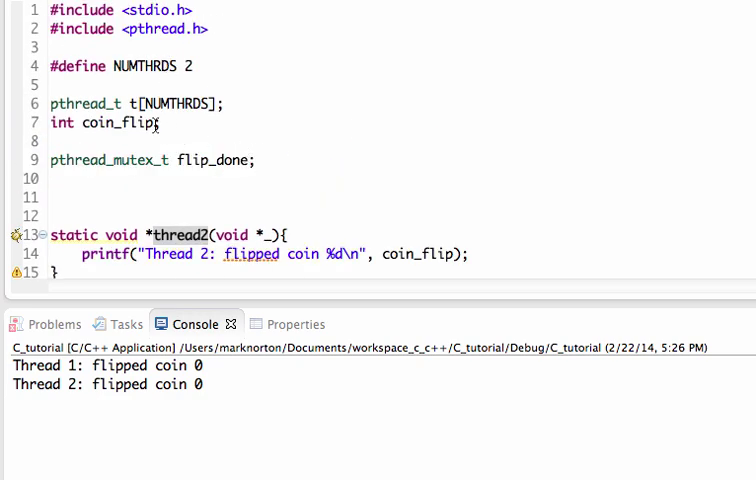
Initialise the global coin_flip to '= 0' and rerun the program.
text(= 0)
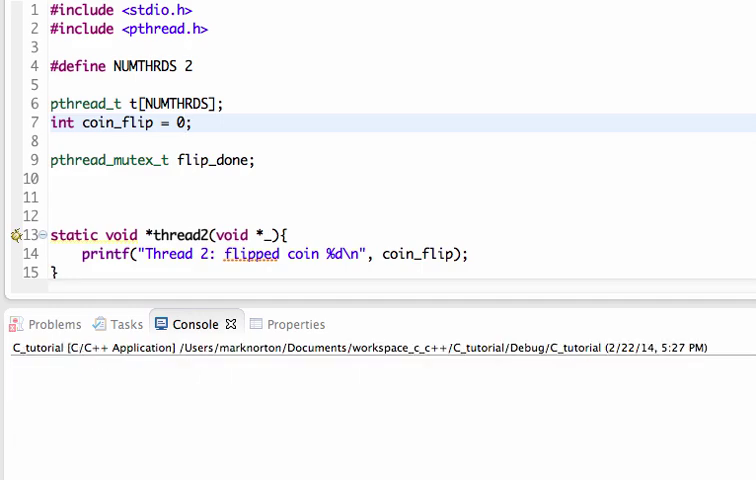
click(183, 122)
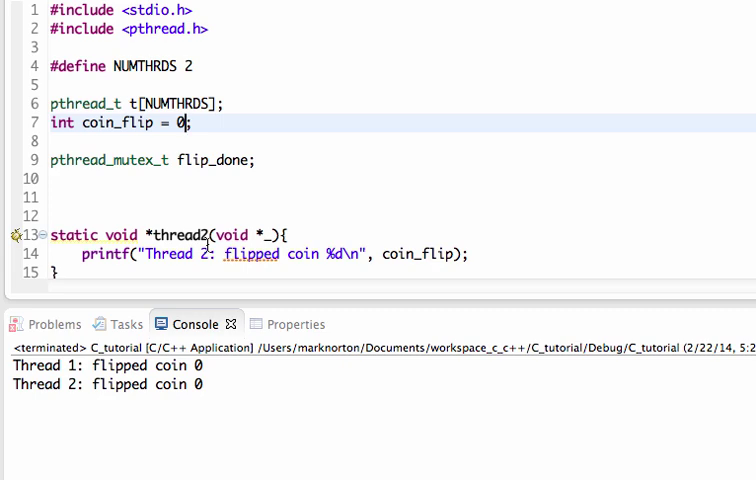
mouse_move(580, 216)
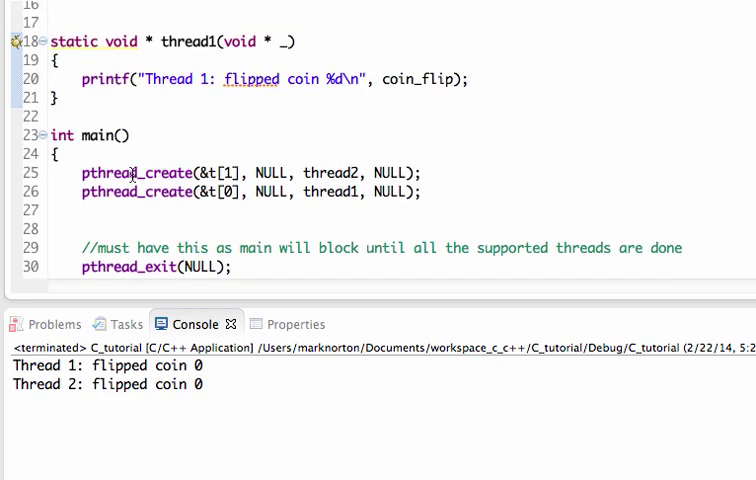
mouse_move(138, 172)
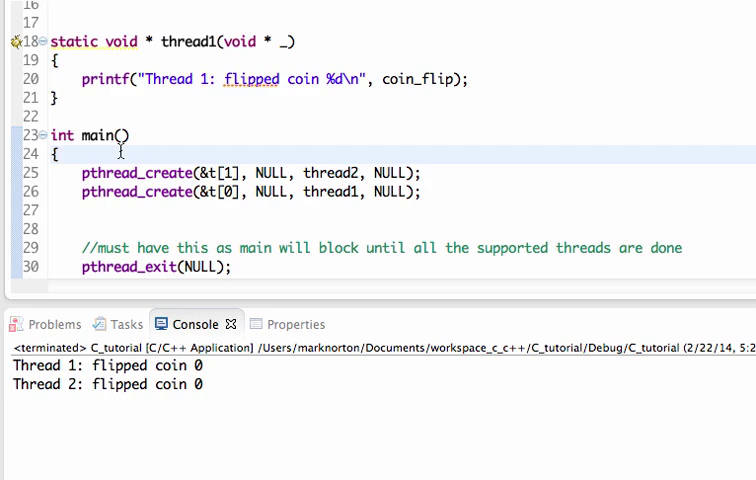
Comment out pthread_exit(NULL) in main and launch the program again.
click(60, 153)
text(//)
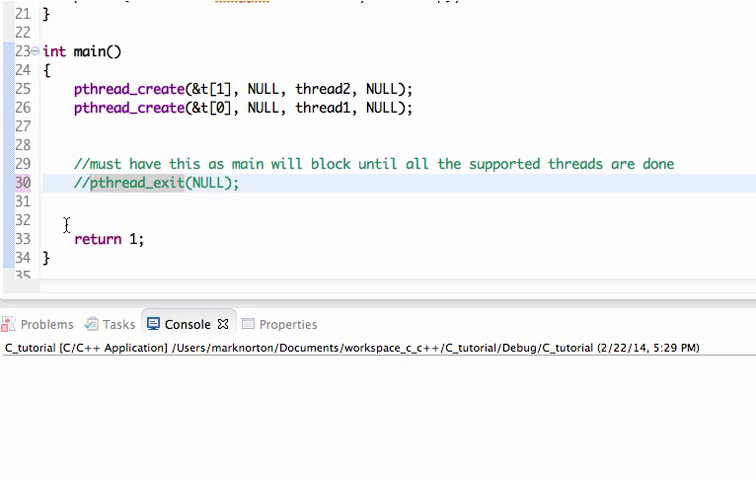
Check Thread 2 printed before Thread 1, then uncomment pthread_exit(NULL) on line 30.
click(90, 183)
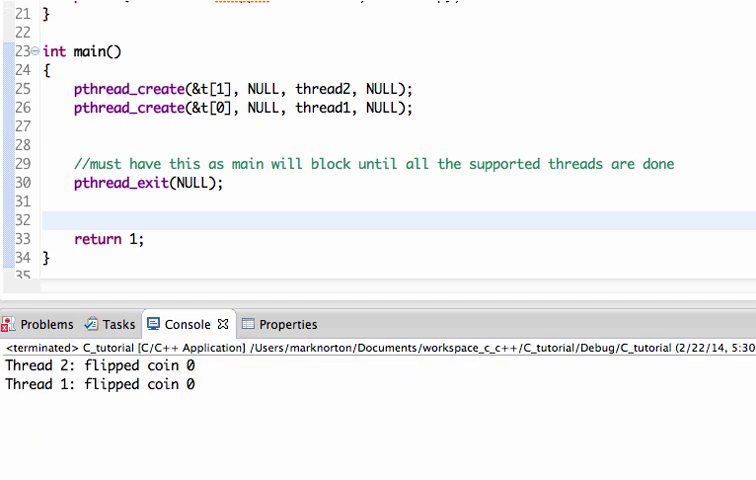
click(120, 183)
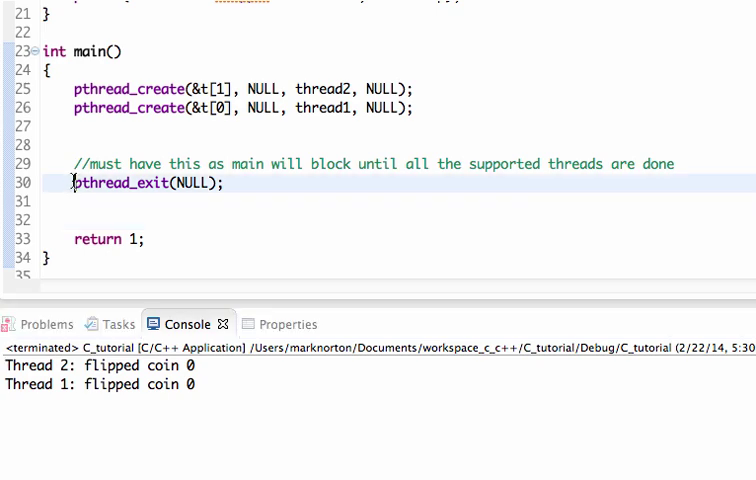